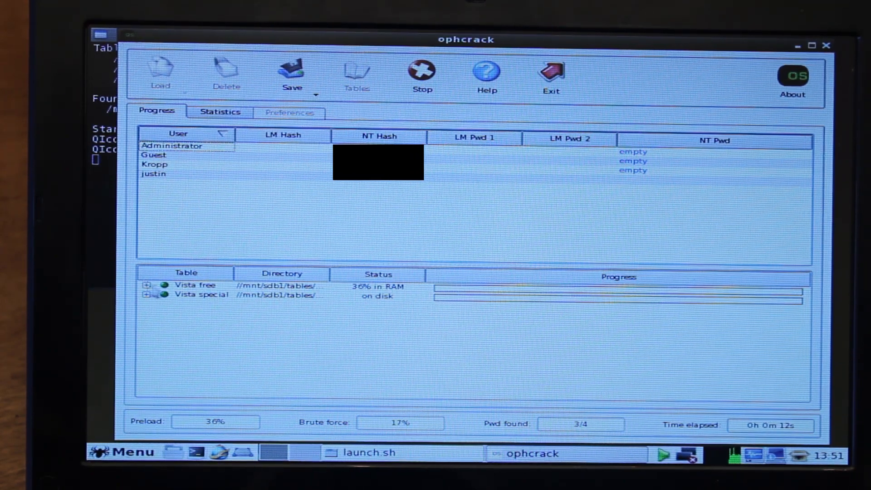
- Expand the Vista free table to show table0–table3 and how much of each is loaded
click(146, 285)
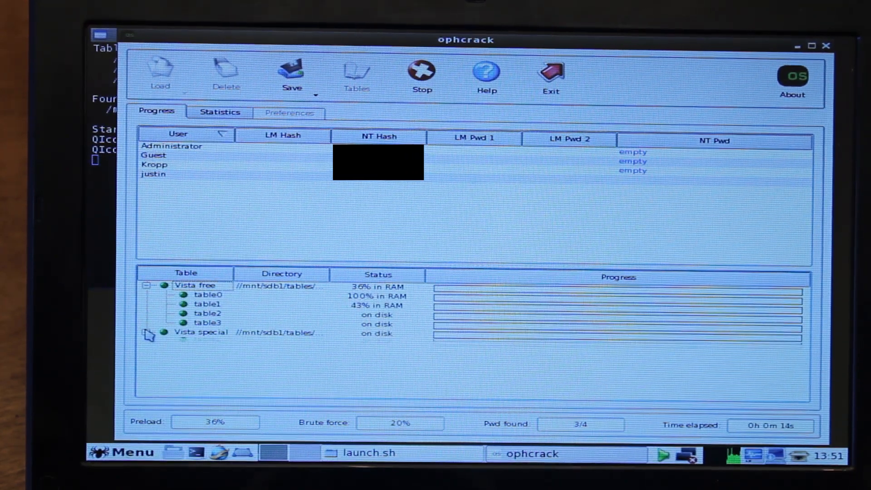
click(146, 332)
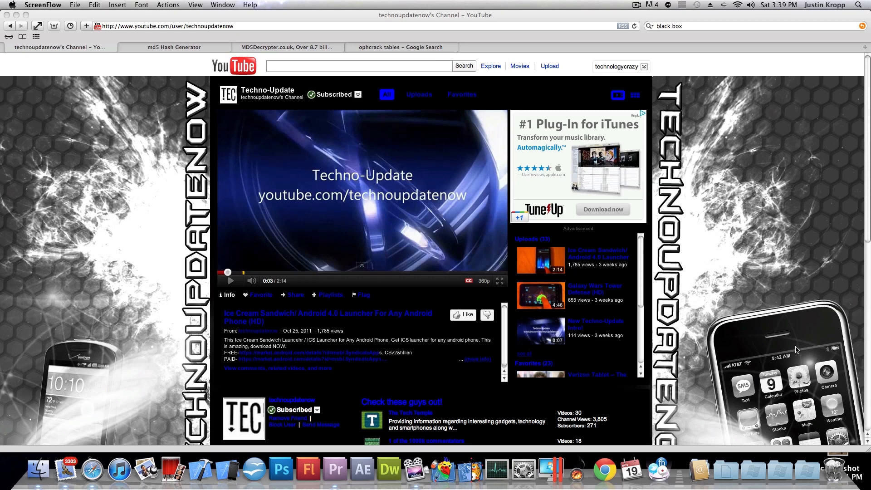
mouse_move(737, 336)
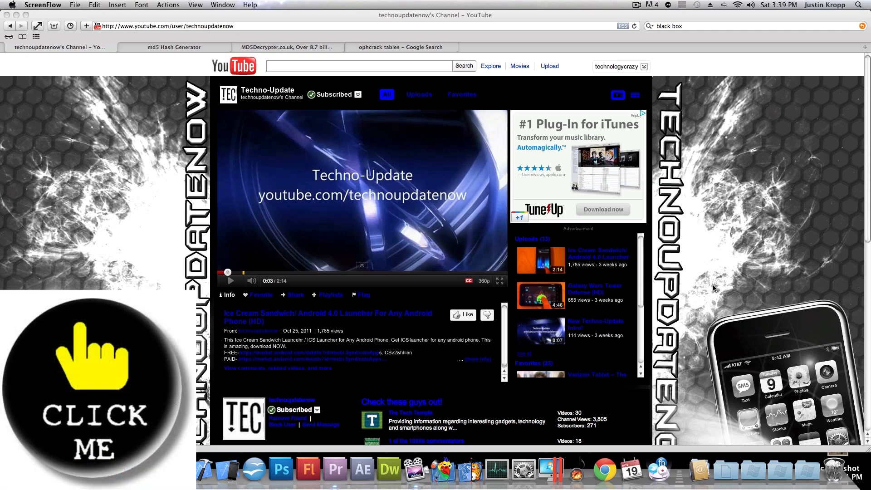
mouse_move(658, 276)
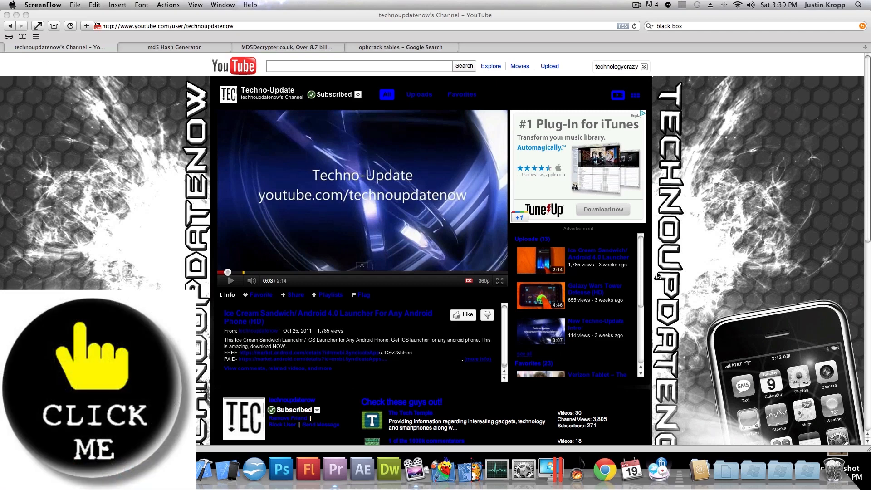
scroll(down, 3)
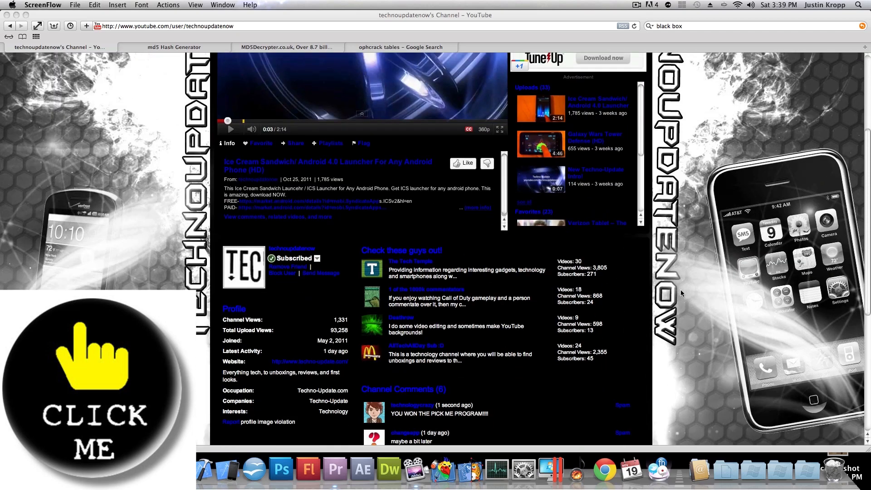